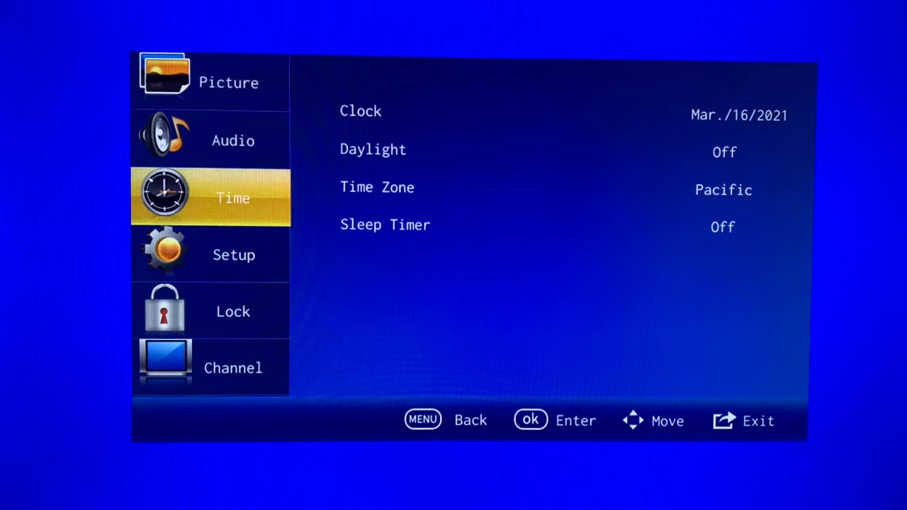
Step: Enter the Channel settings with Signal Type on Air and move to Auto Tuning
click(233, 367)
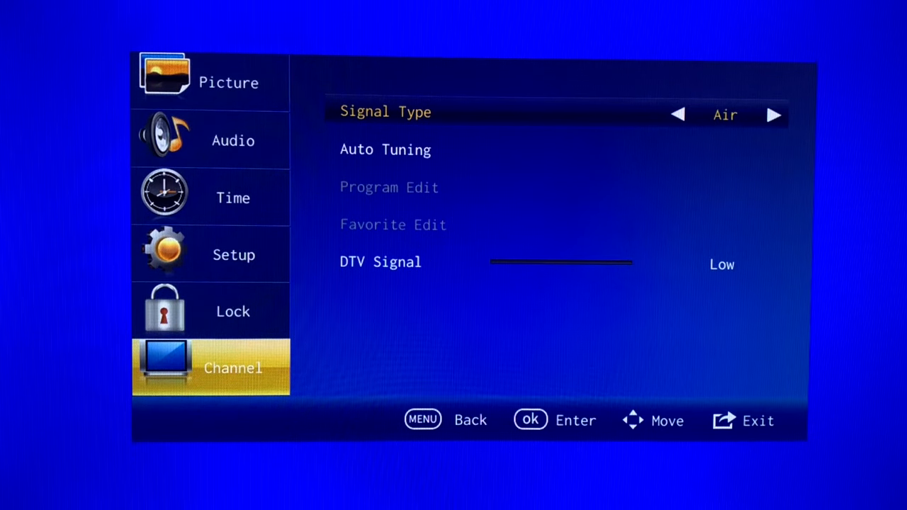
key(Down)
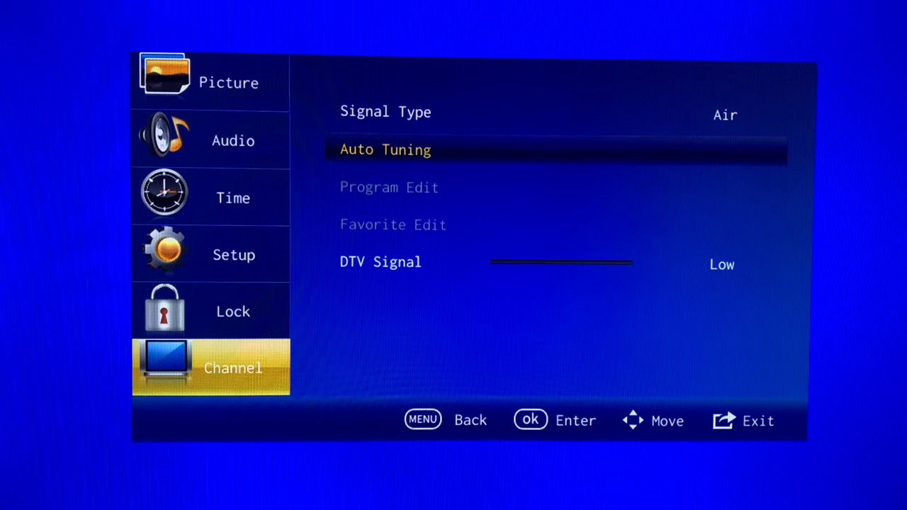
Step: Select Auto Tuning and confirm Yes to begin the channel scan
click(385, 149)
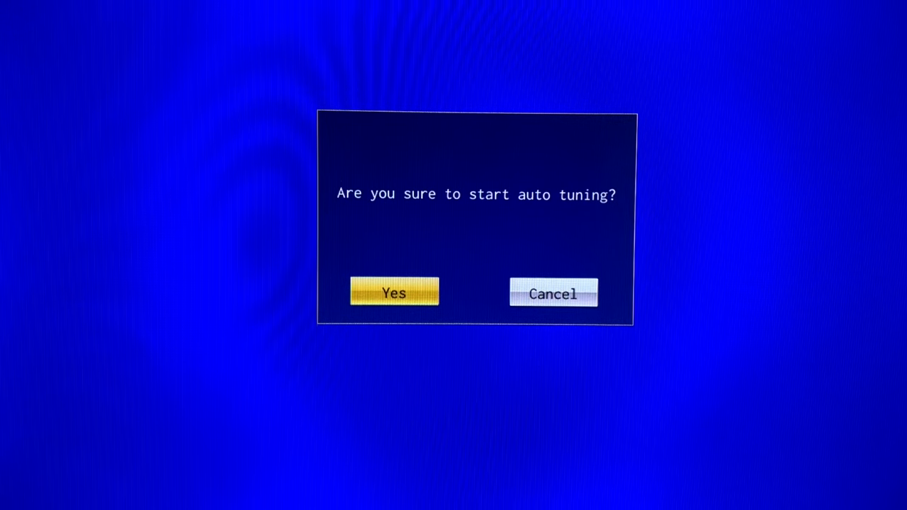
click(393, 293)
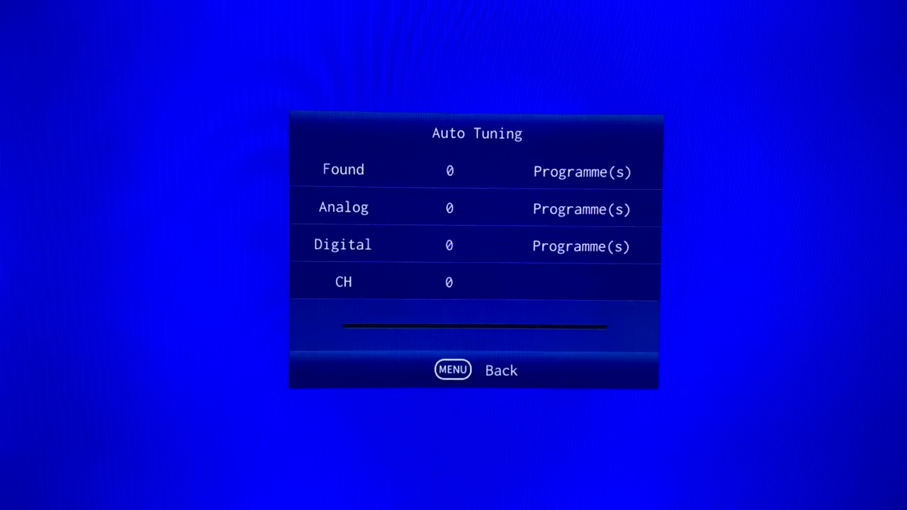